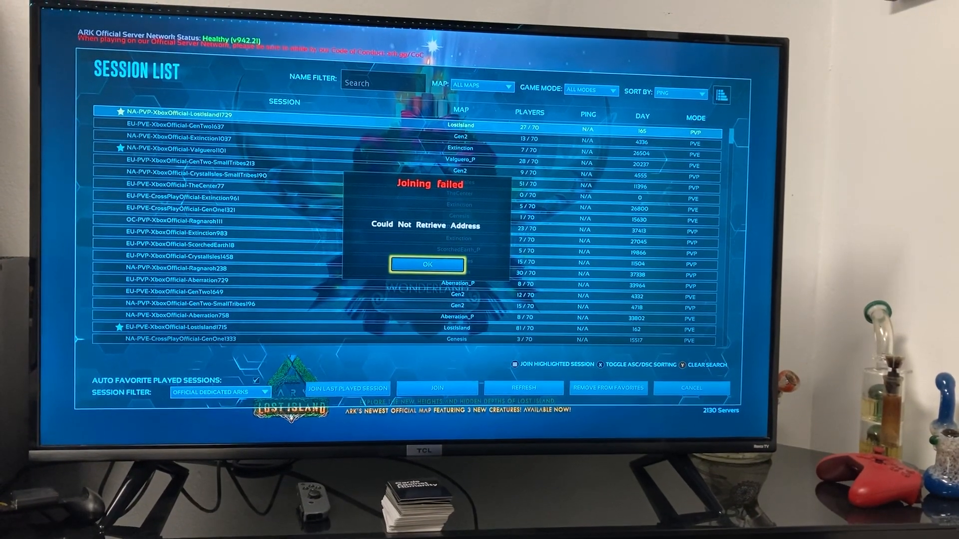
Dismiss the 'Joining failed – Could Not Retrieve Address' error to return to the server list.
{"action": "left_click", "coordinate": [426, 265]}
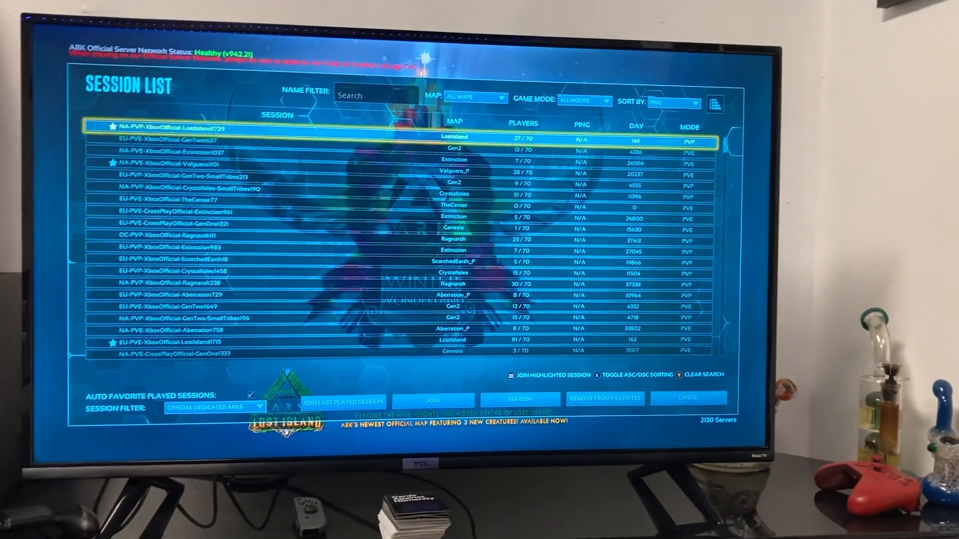
Quit ARK from the Xbox home screen and relaunch it from its tile.
{"action": "key", "text": "Xbox"}
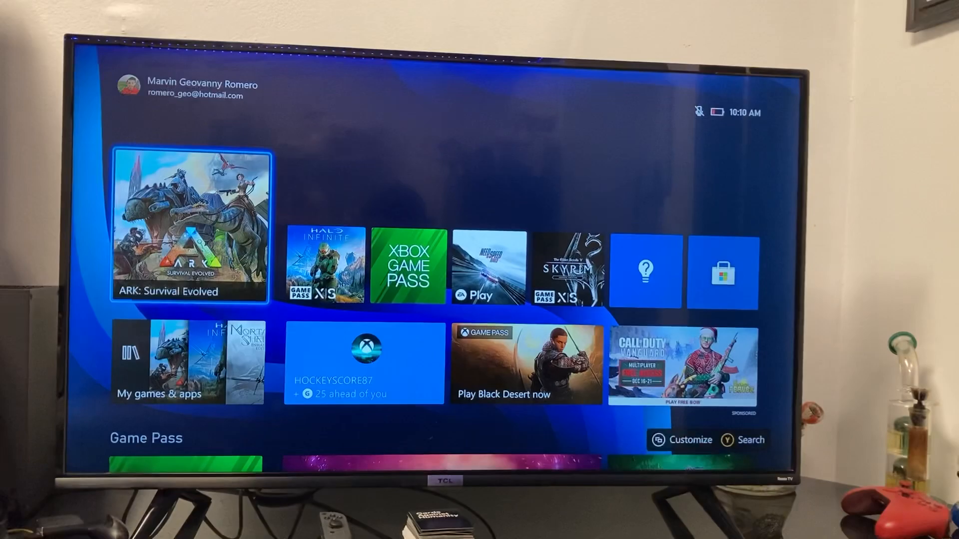
{"action": "left_click", "coordinate": [189, 223]}
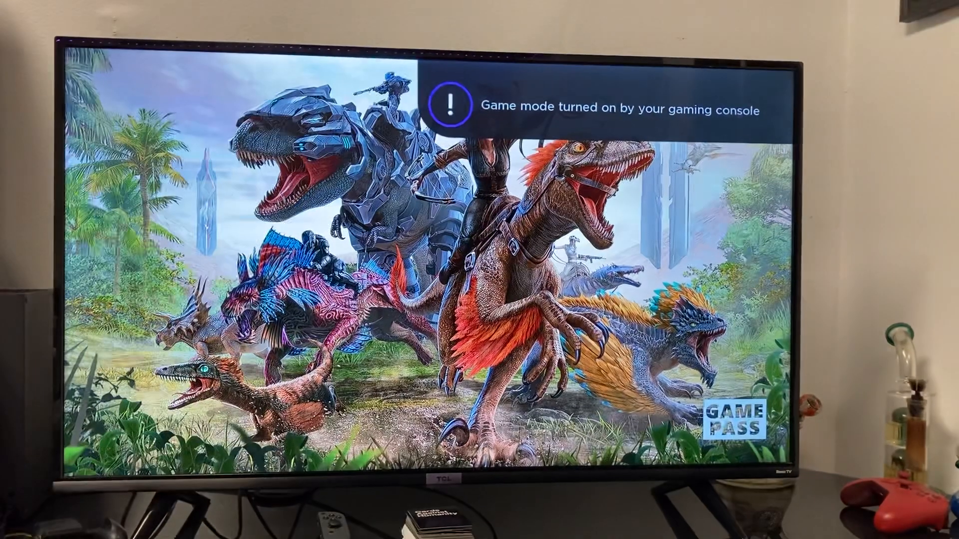